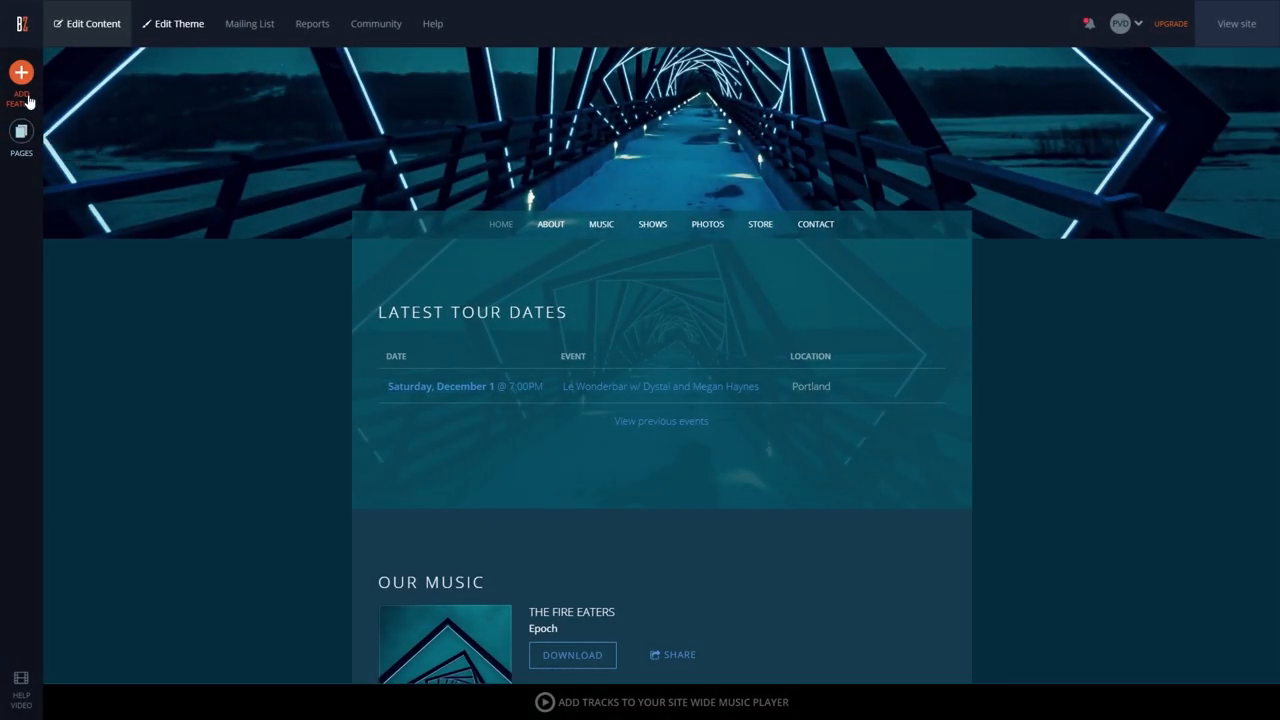
# Pick the Image & Text feature from the Add Feature panel
pyautogui.click(20, 72)
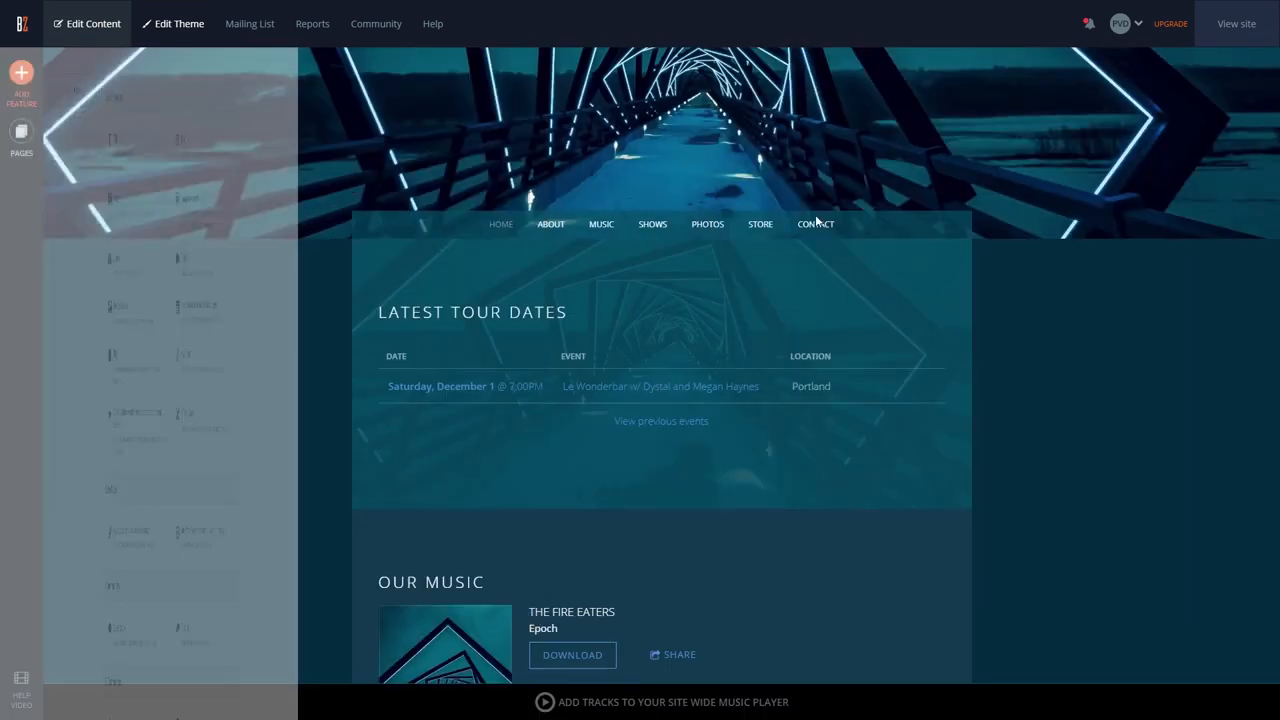
pyautogui.click(21, 73)
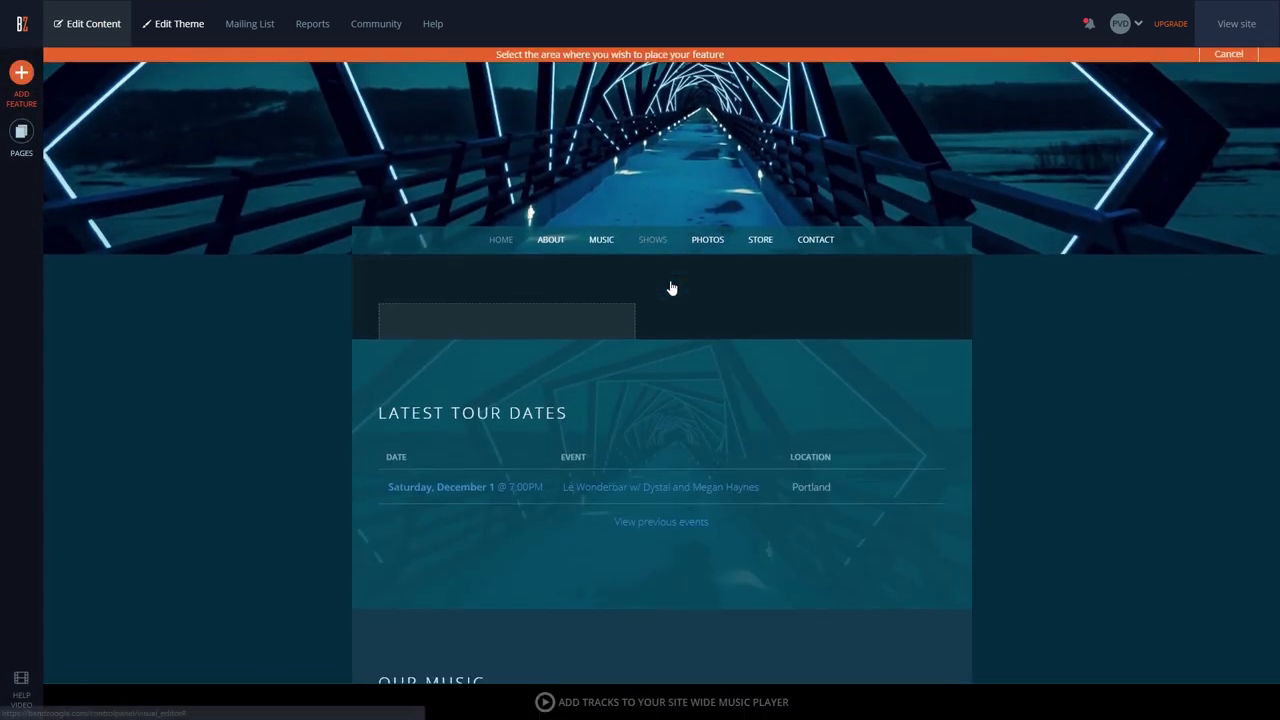
# Drop the Image & Text feature into the spot above Latest Tour Dates
pyautogui.click(505, 320)
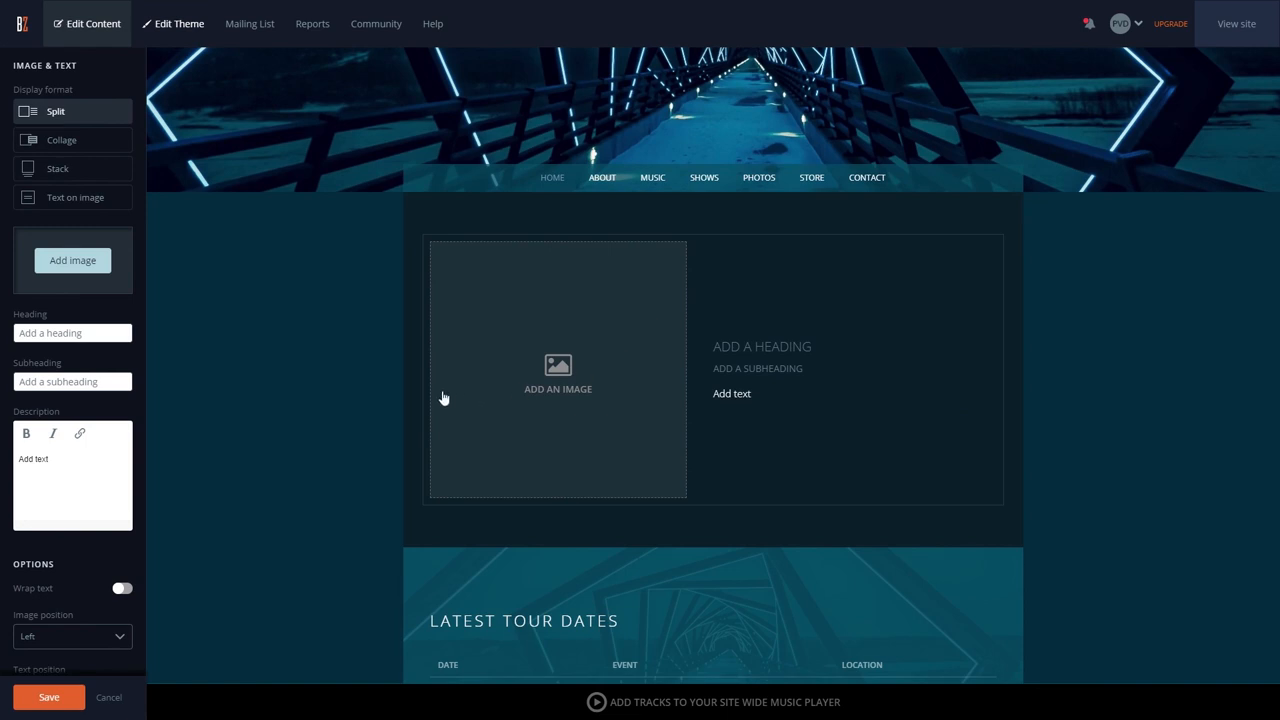
pyautogui.moveTo(293, 385)
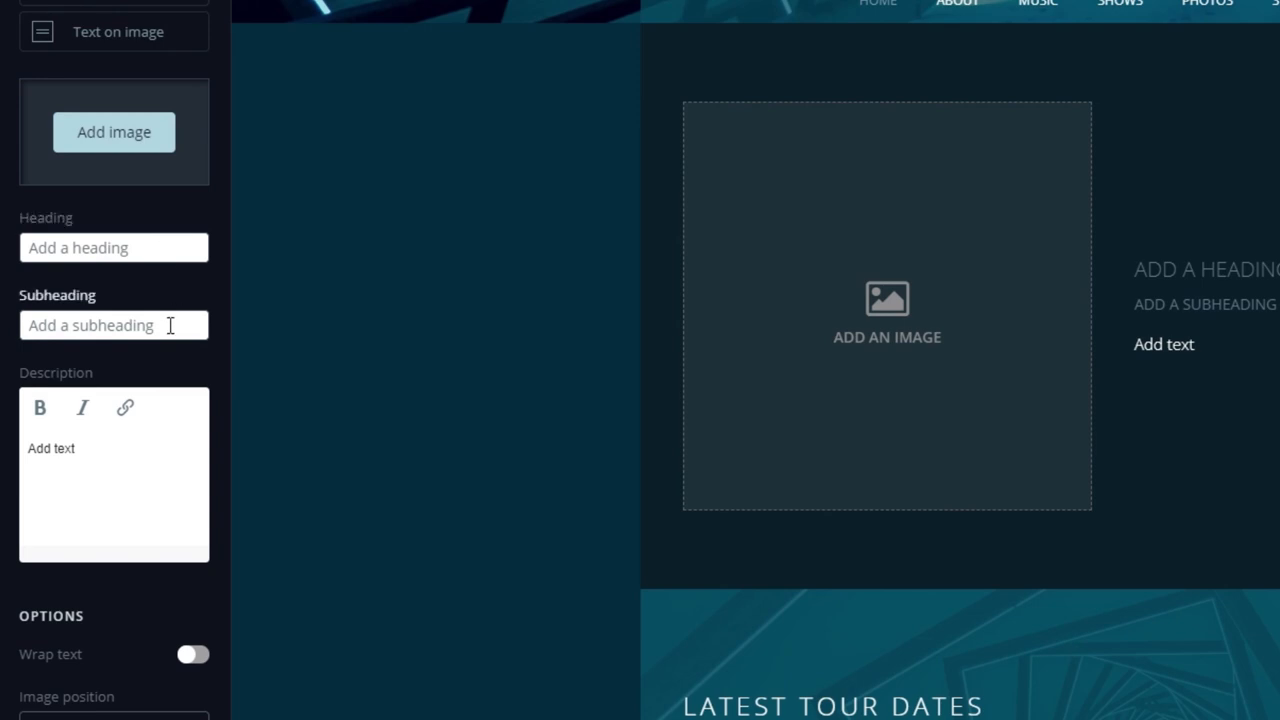
pyautogui.moveTo(143, 462)
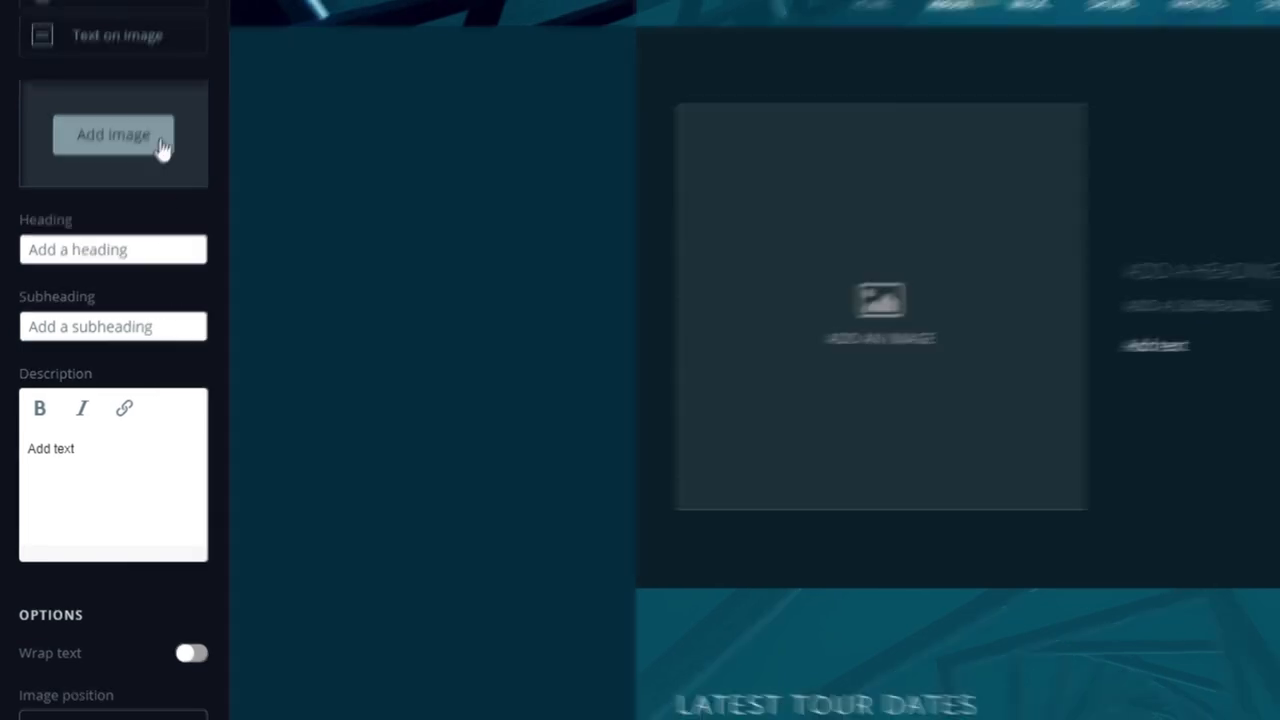
# Add the tousled-hair portrait photo from My Images to the feature
pyautogui.click(112, 134)
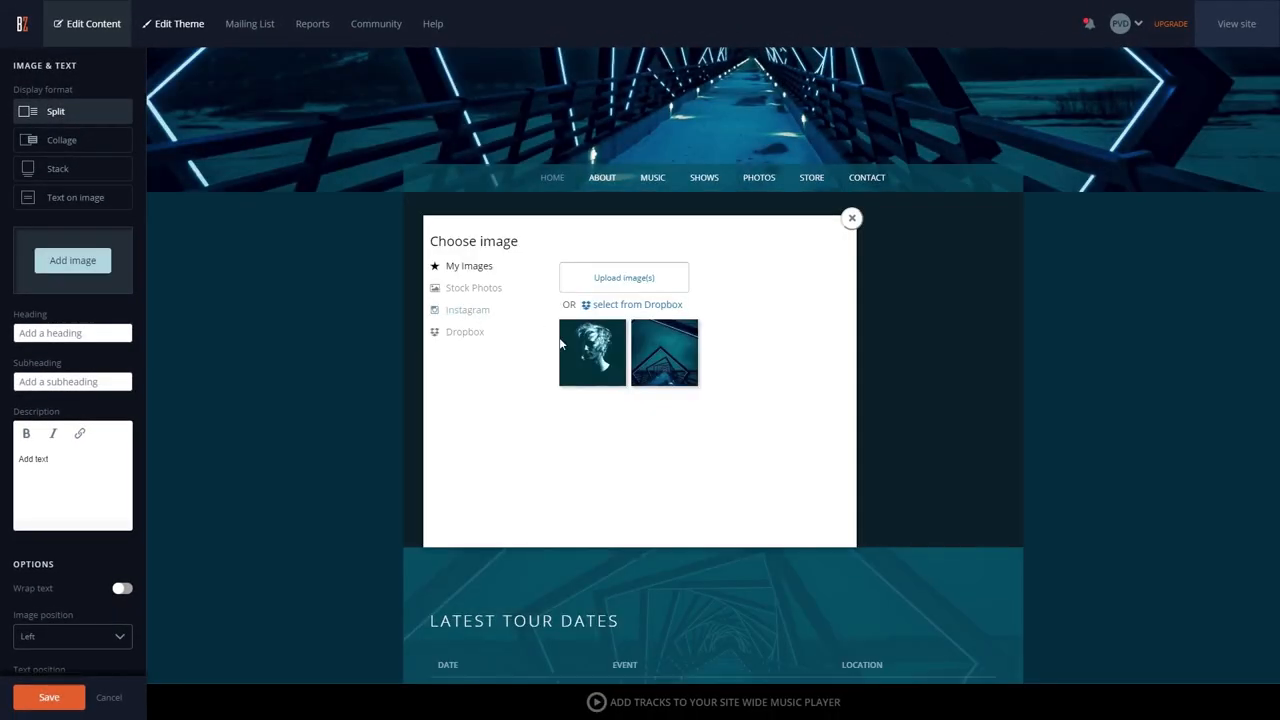
pyautogui.click(592, 352)
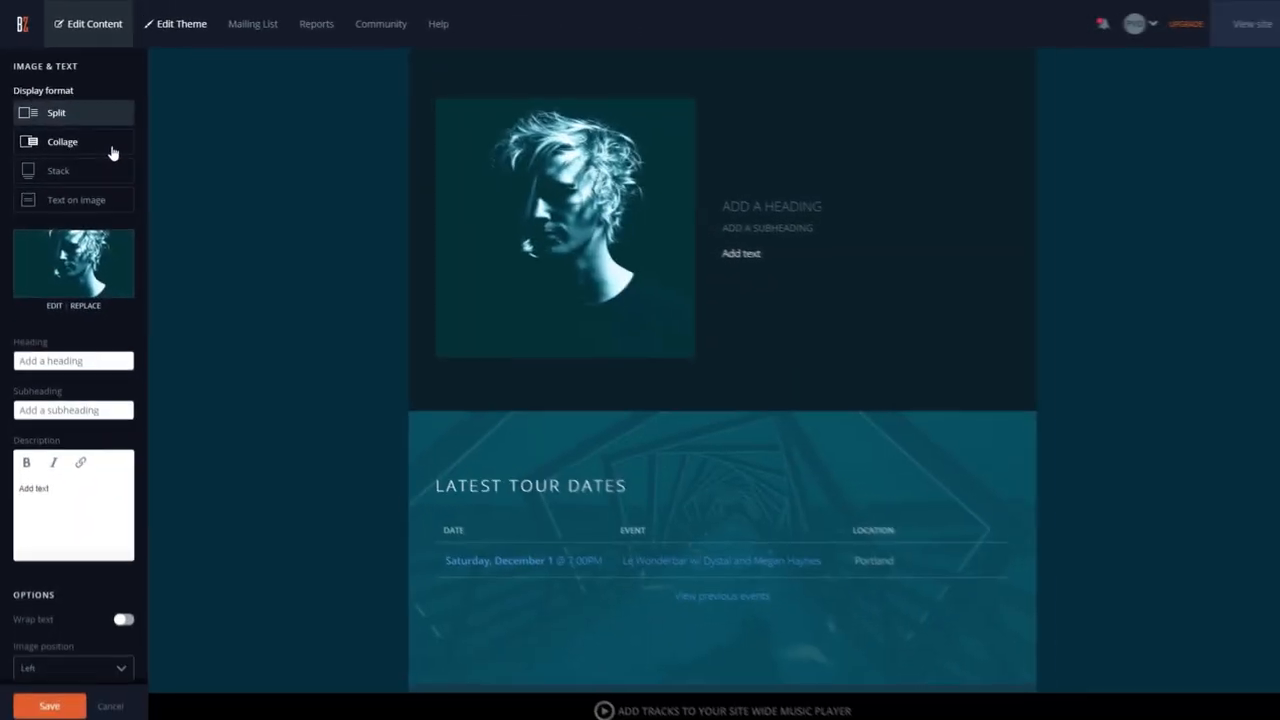
# Try the Collage and Stack display formats for the feature
pyautogui.click(62, 141)
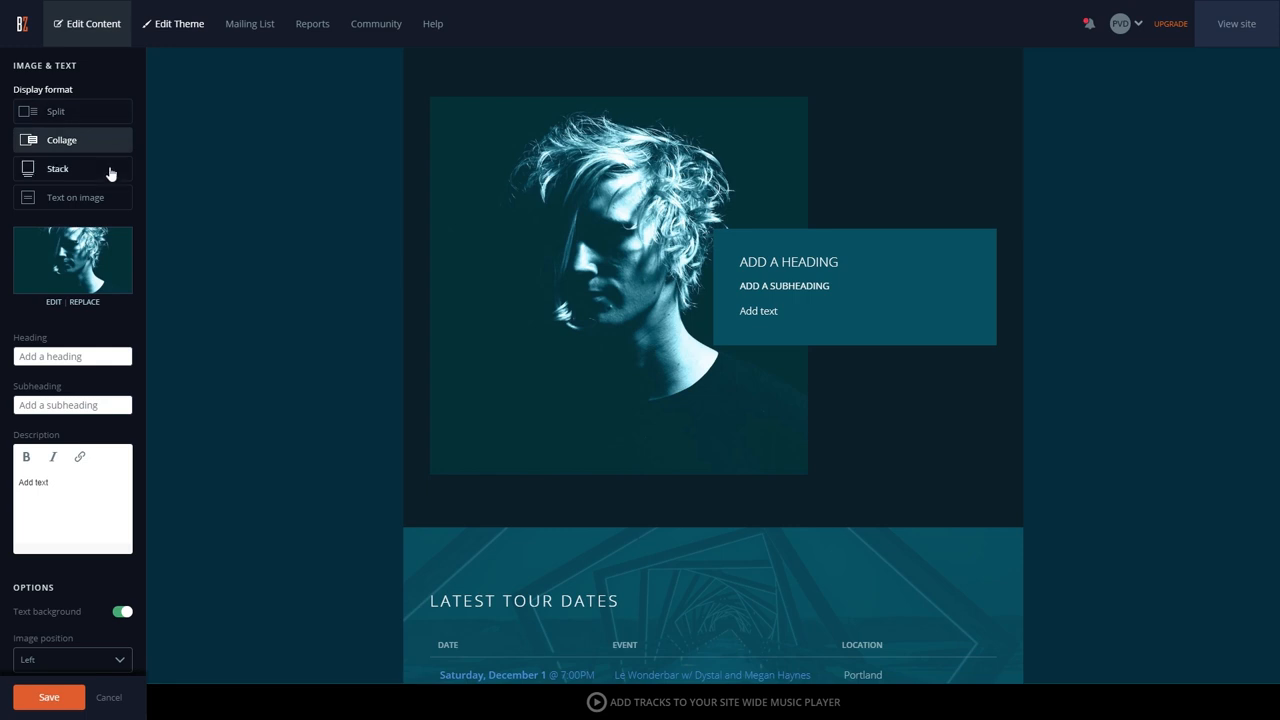
pyautogui.click(57, 168)
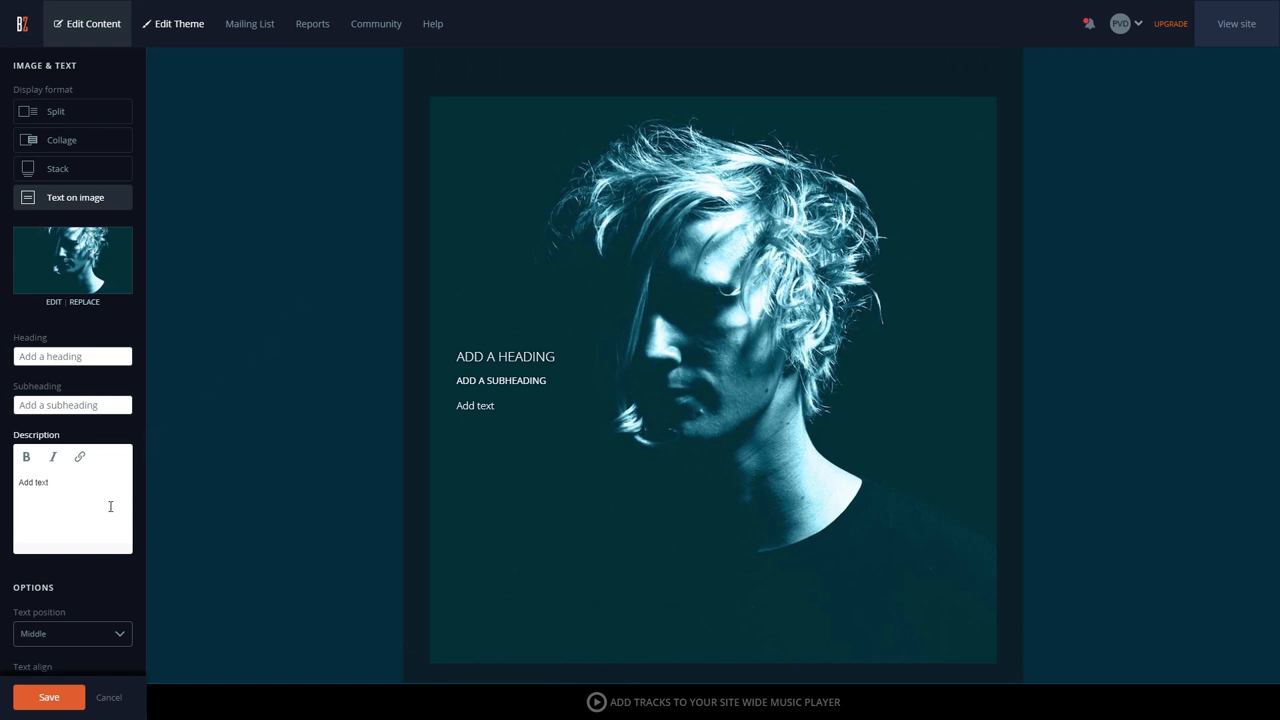
# Set text align to Center and text position to Bottom
pyautogui.click(72, 633)
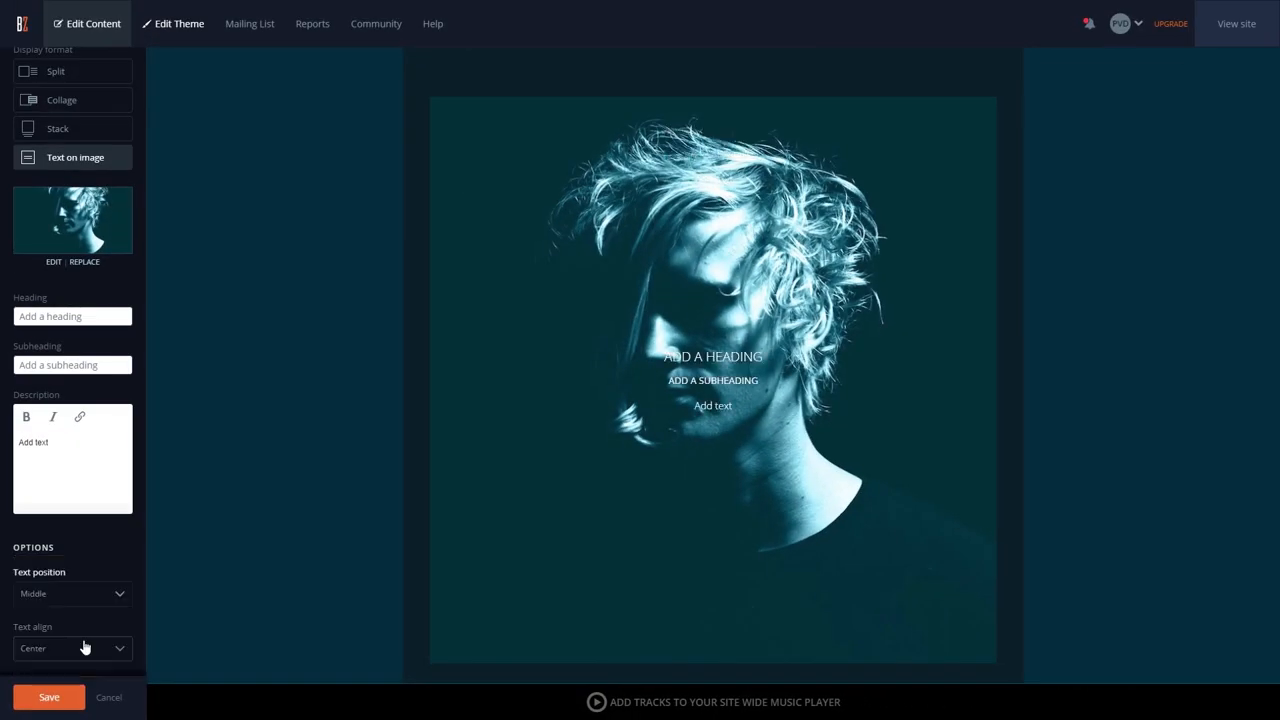
pyautogui.click(72, 594)
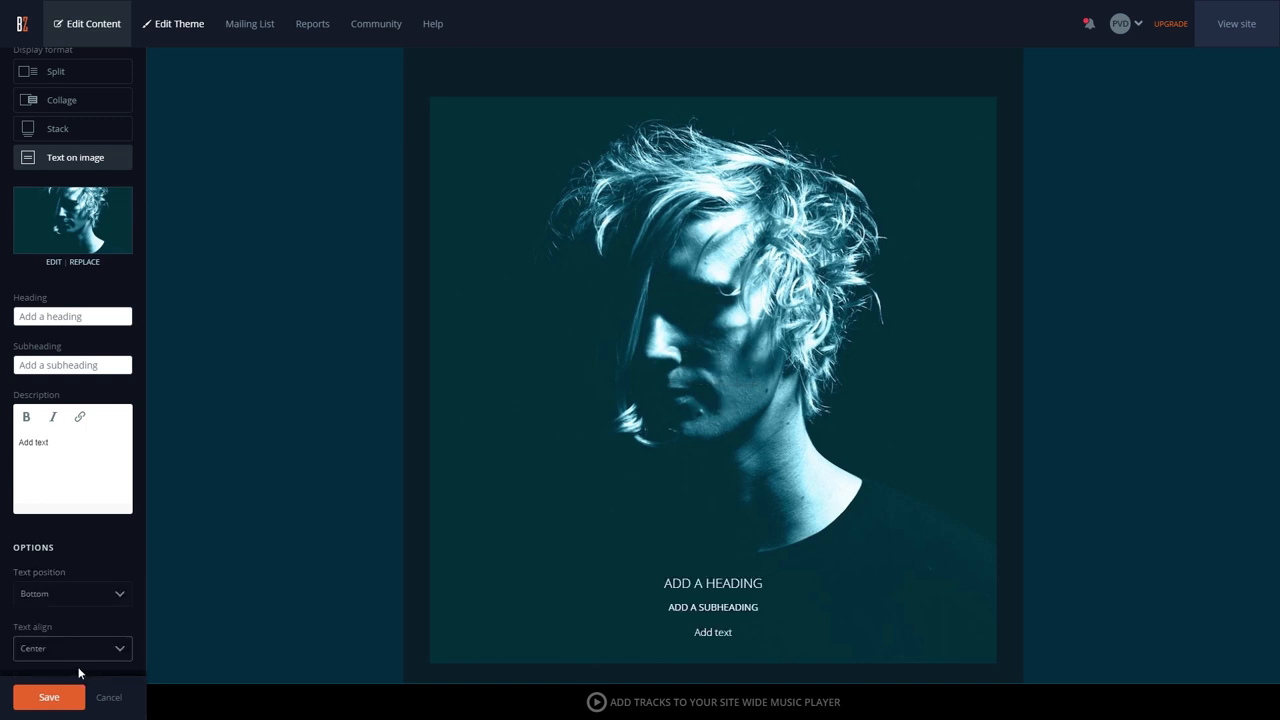
pyautogui.moveTo(82, 656)
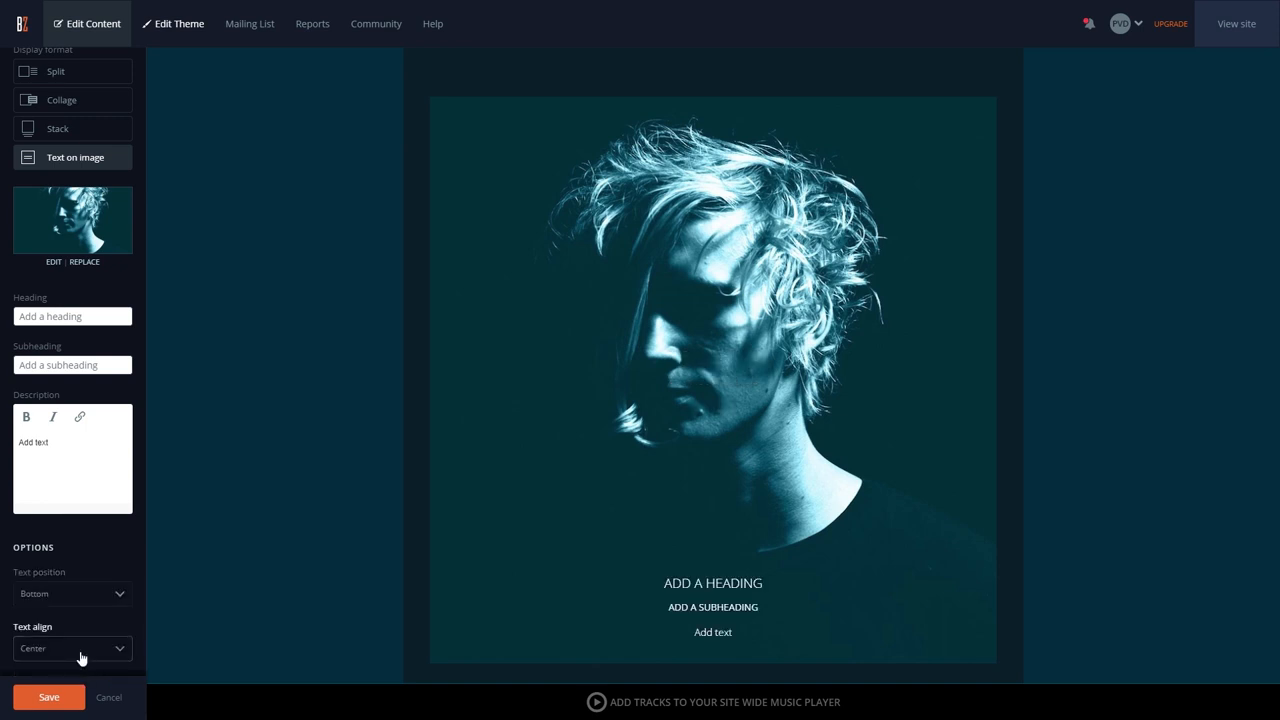